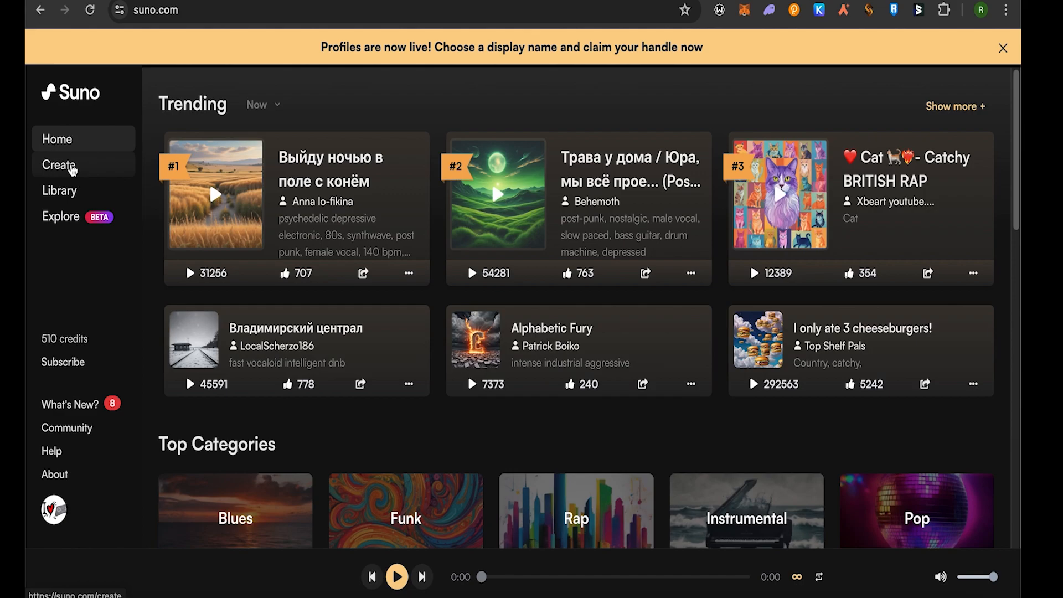
# - Go to the Create page and switch Custom Mode off
pyautogui.click(59, 165)
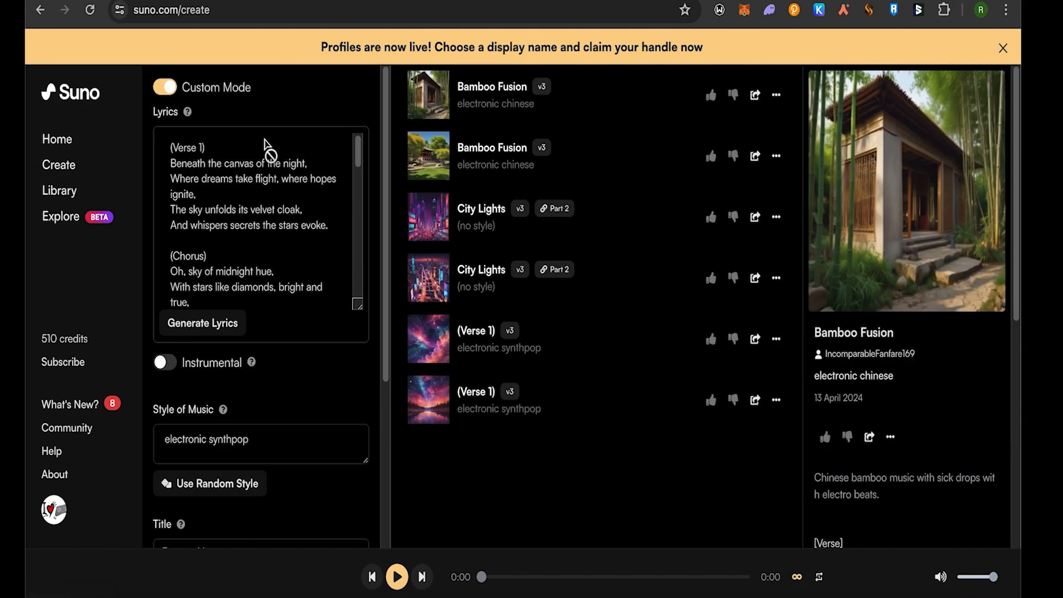
pyautogui.click(164, 87)
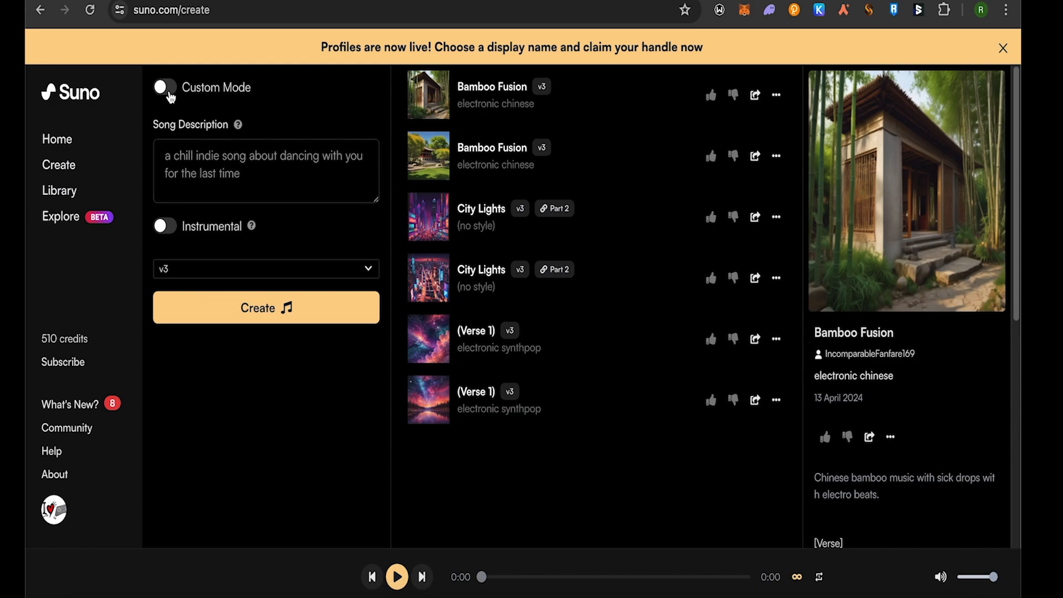
# - Turn Custom Mode on, dismiss the welcome notes and accept the custom-lyrics terms
pyautogui.click(164, 88)
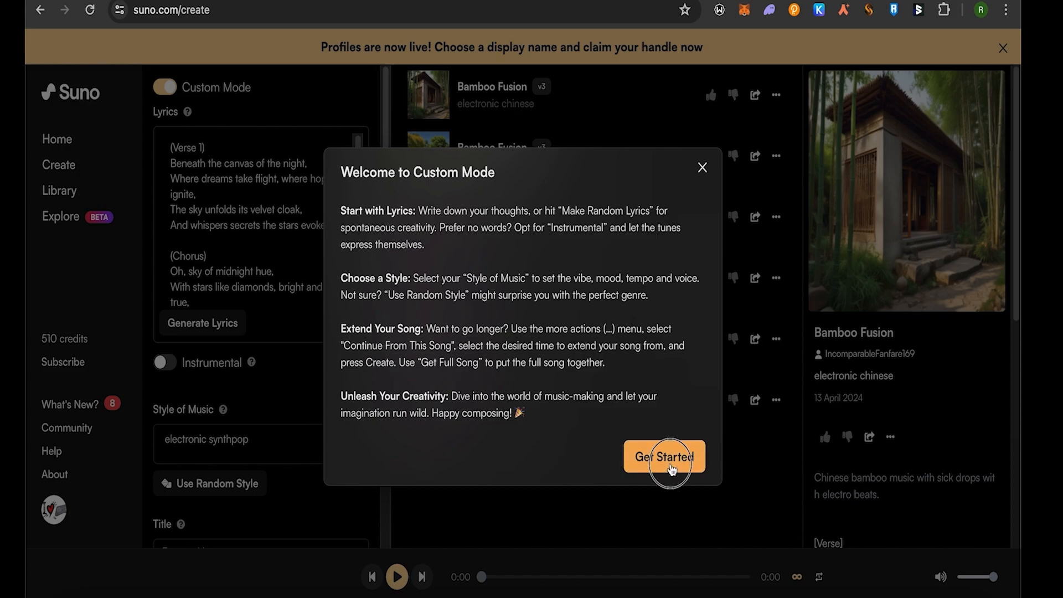
pyautogui.click(664, 456)
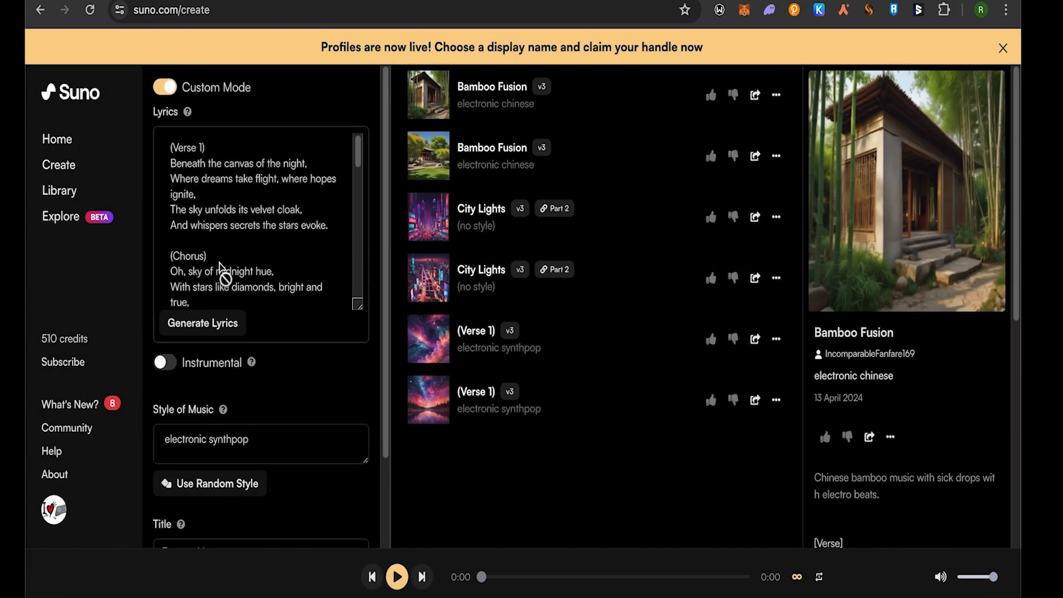
pyautogui.moveTo(242, 239)
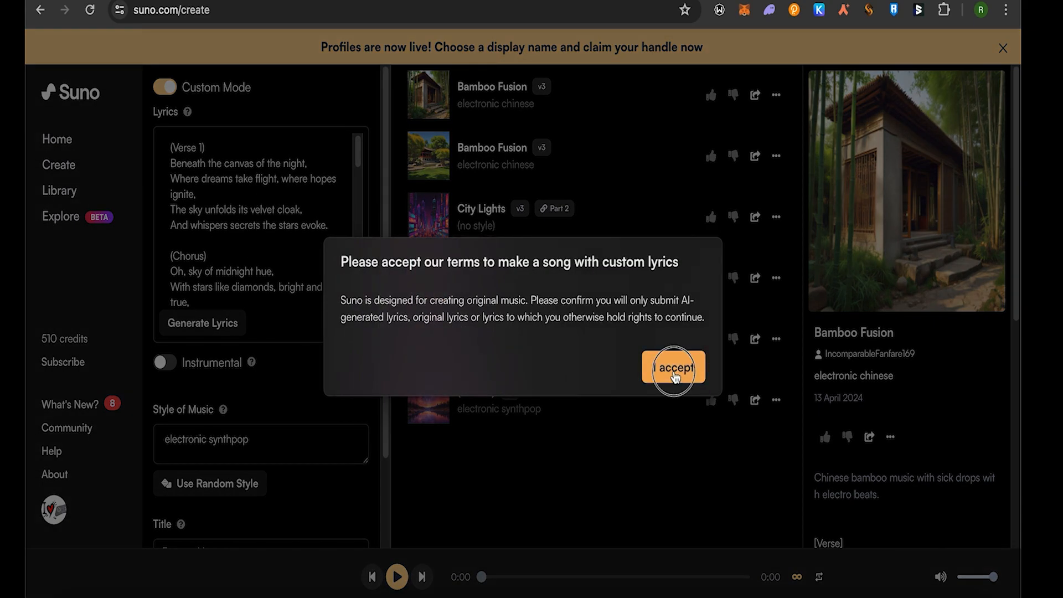
pyautogui.click(672, 368)
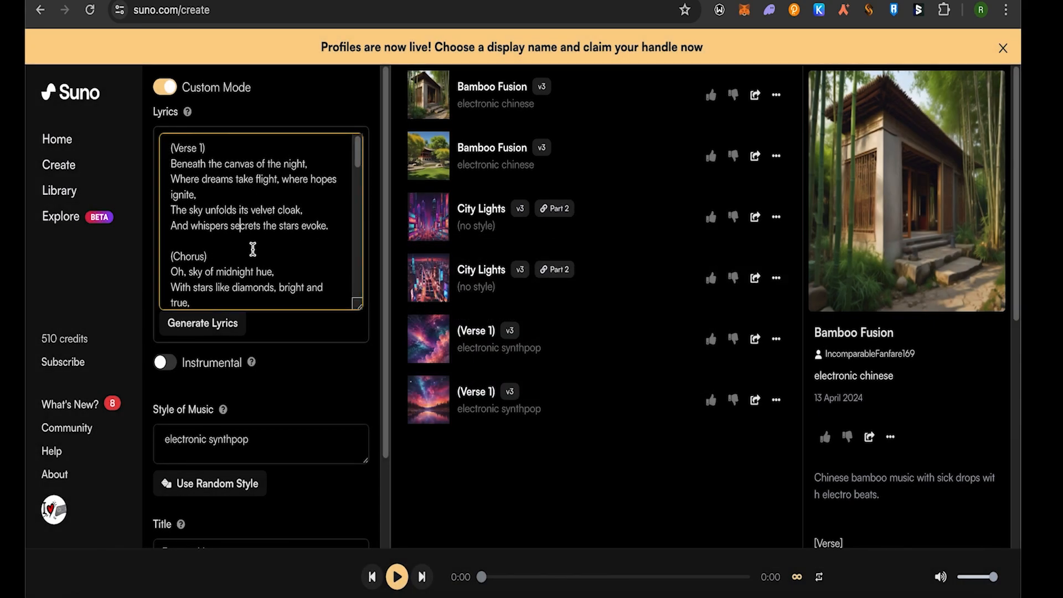
pyautogui.moveTo(217, 210)
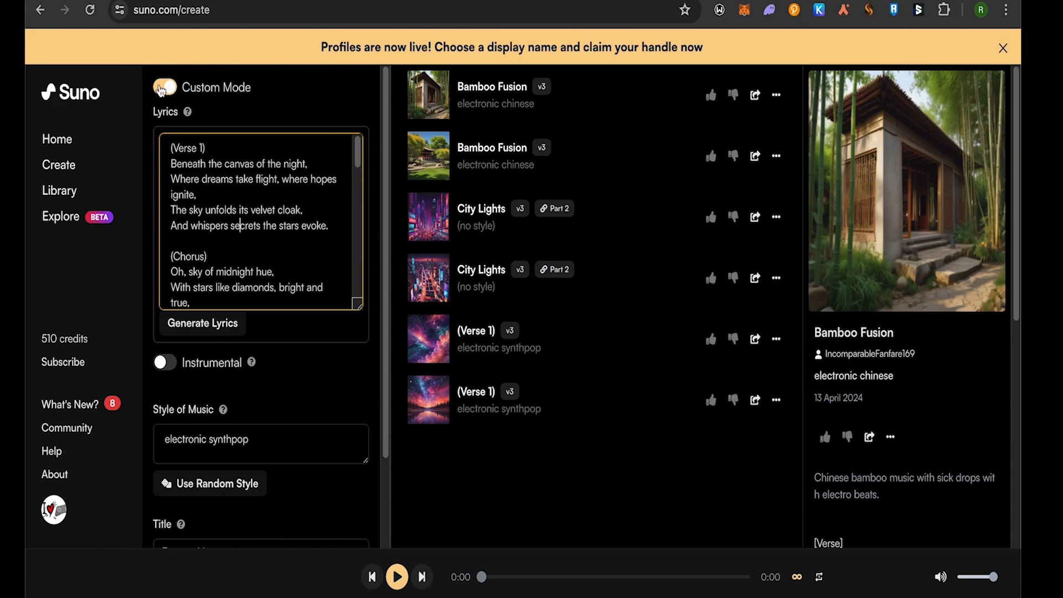
# - Switch Custom Mode off to show the Song Description form
pyautogui.click(163, 87)
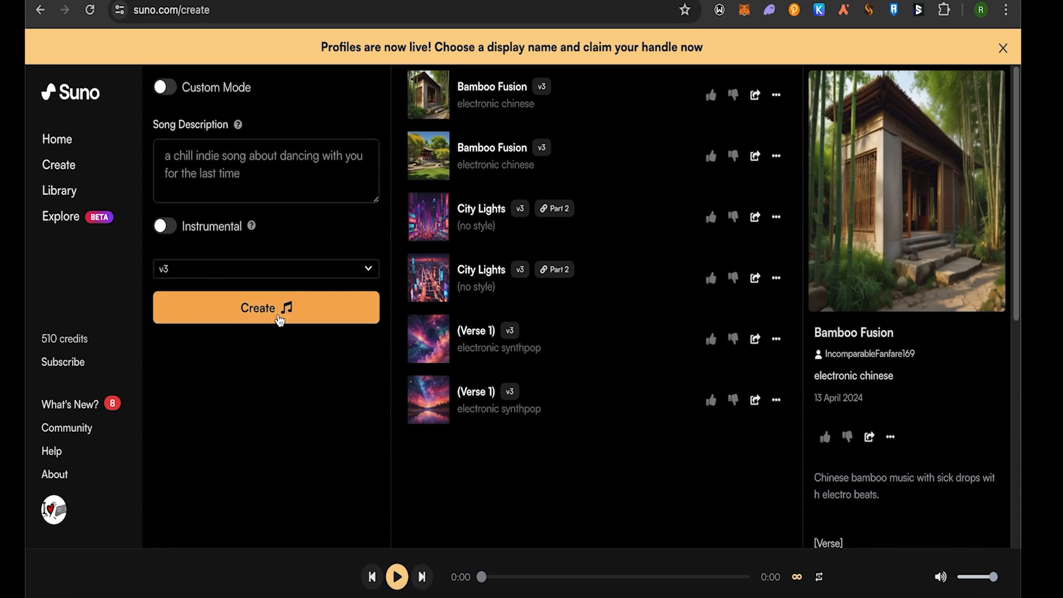
pyautogui.moveTo(331, 315)
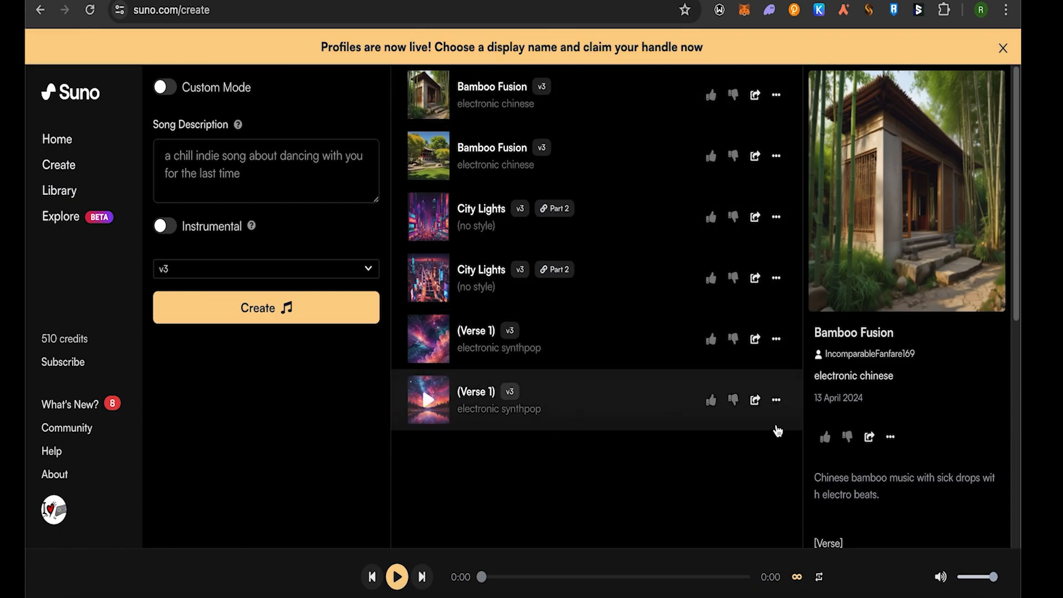
pyautogui.moveTo(776, 400)
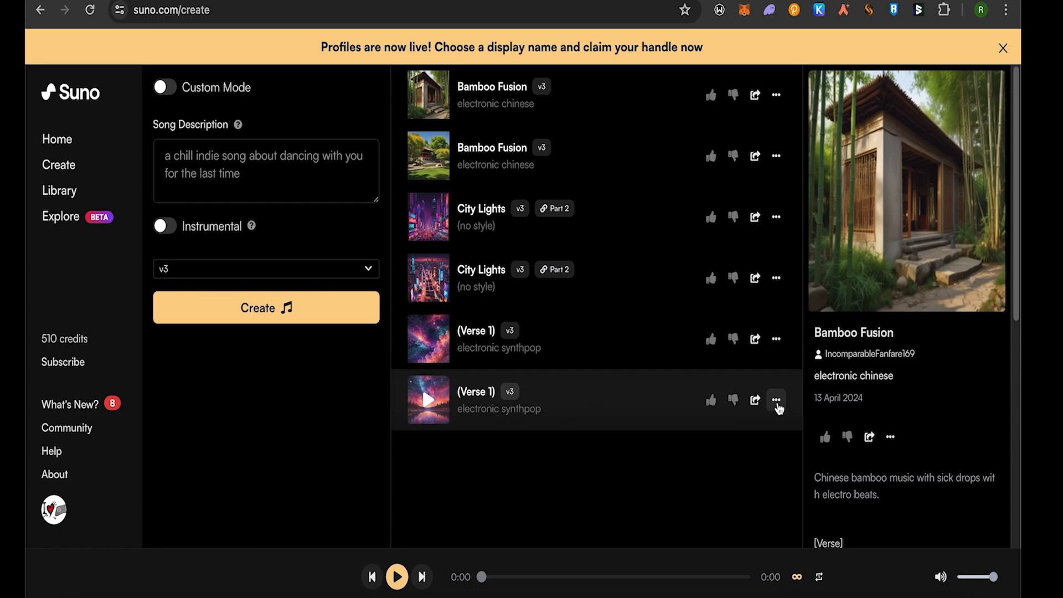
# - Choose Extend for the lower (Verse 1) song, extending from 01:58
pyautogui.click(777, 399)
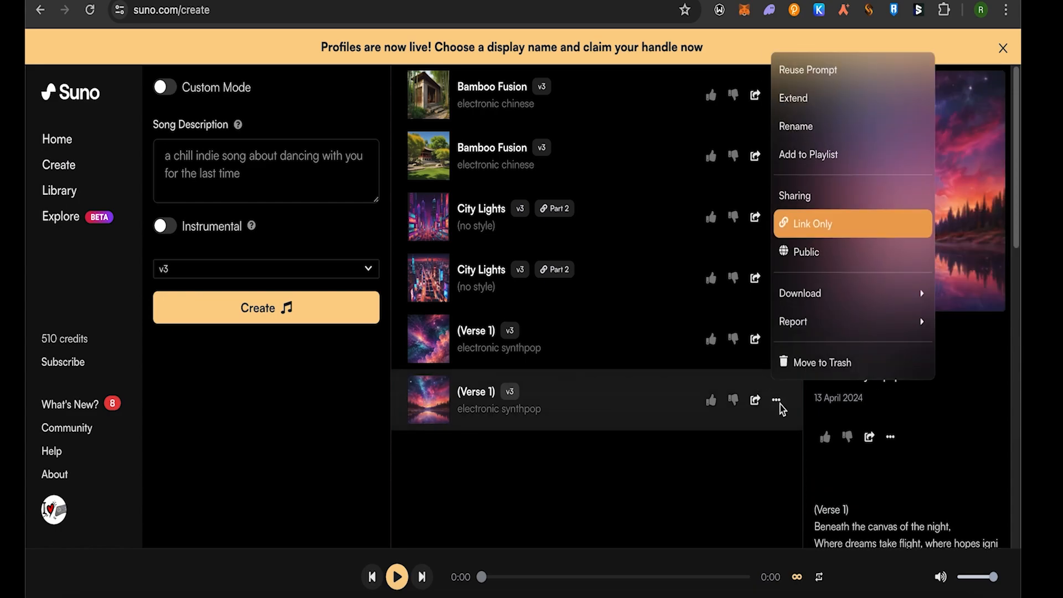
pyautogui.moveTo(796, 127)
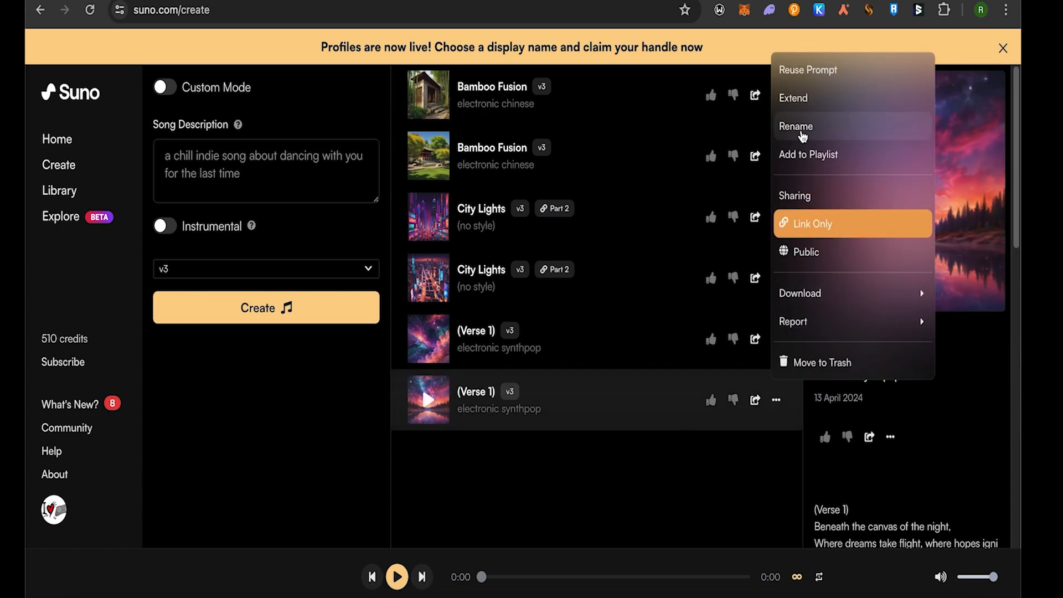
pyautogui.moveTo(792, 99)
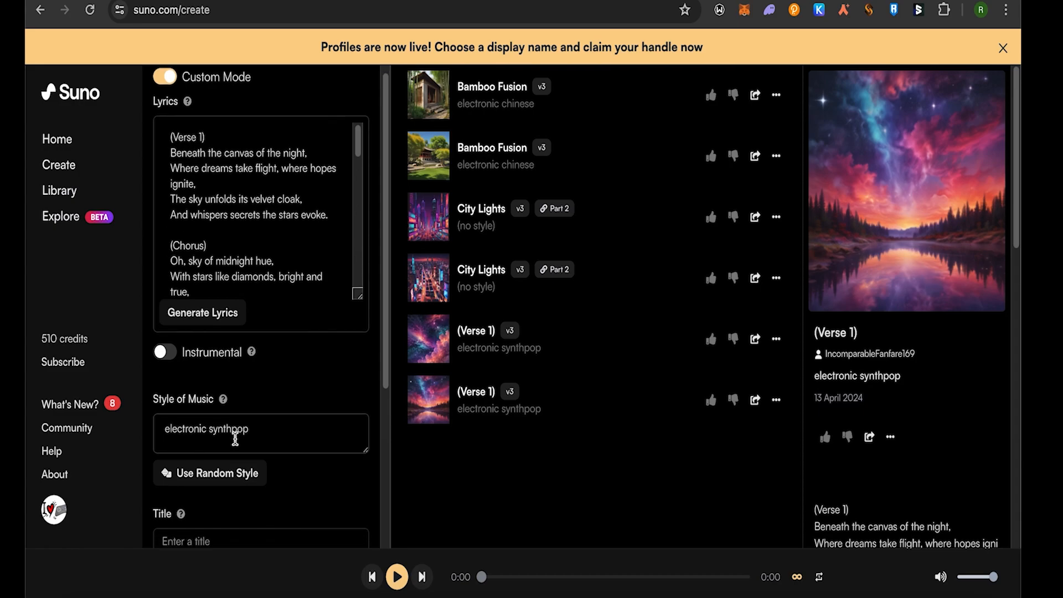
pyautogui.scroll(-3)
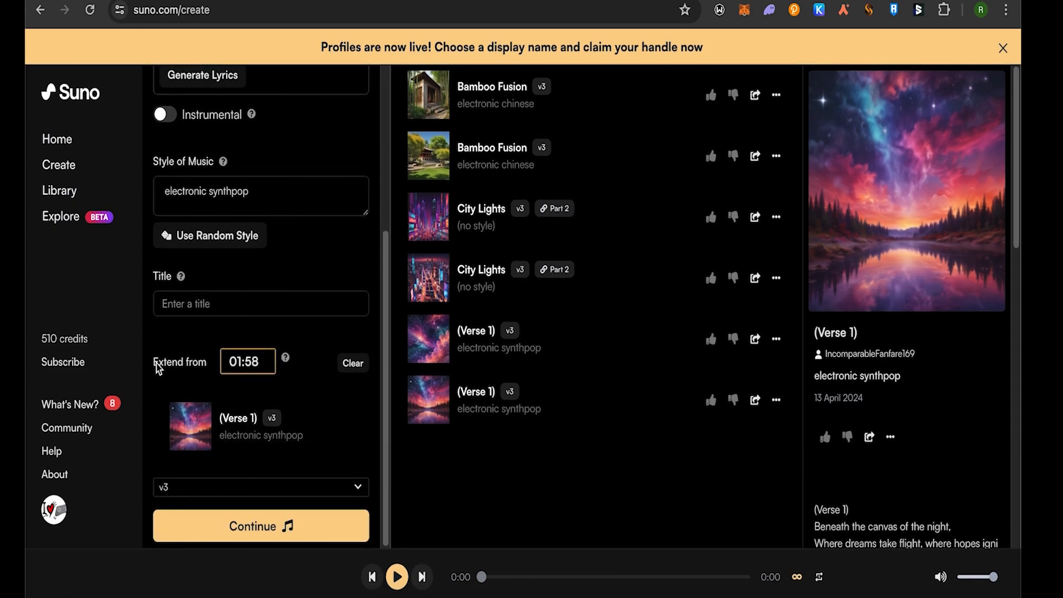
pyautogui.moveTo(244, 381)
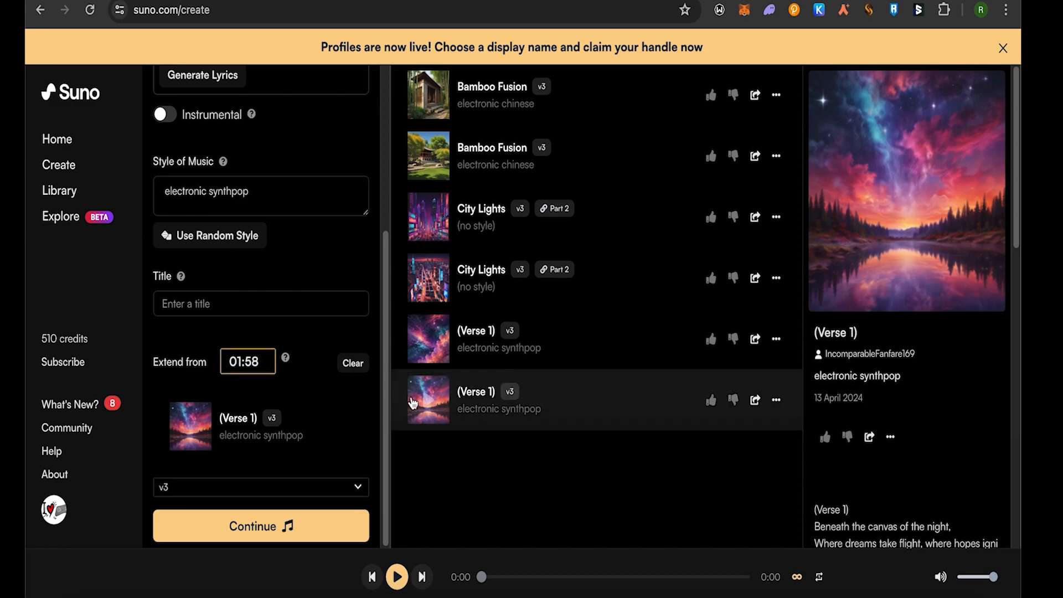
pyautogui.moveTo(585, 160)
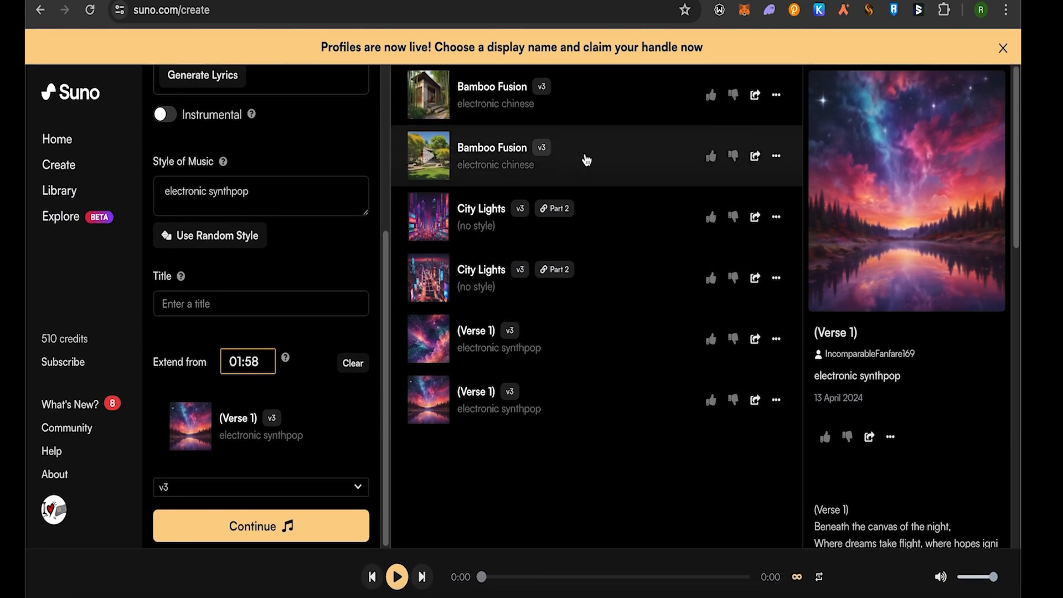
pyautogui.moveTo(612, 231)
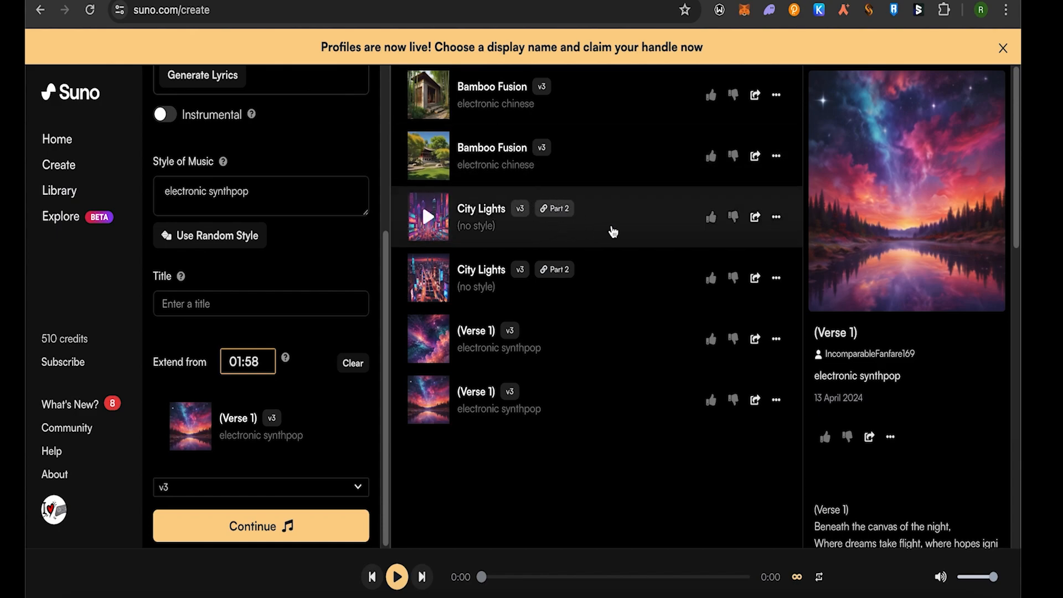
pyautogui.moveTo(563, 232)
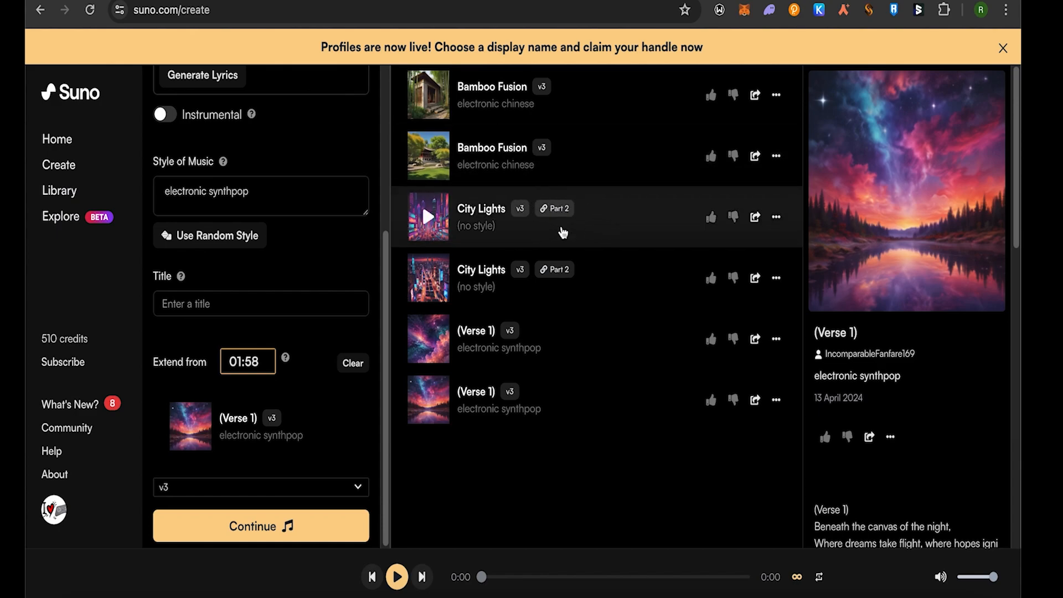
pyautogui.moveTo(611, 416)
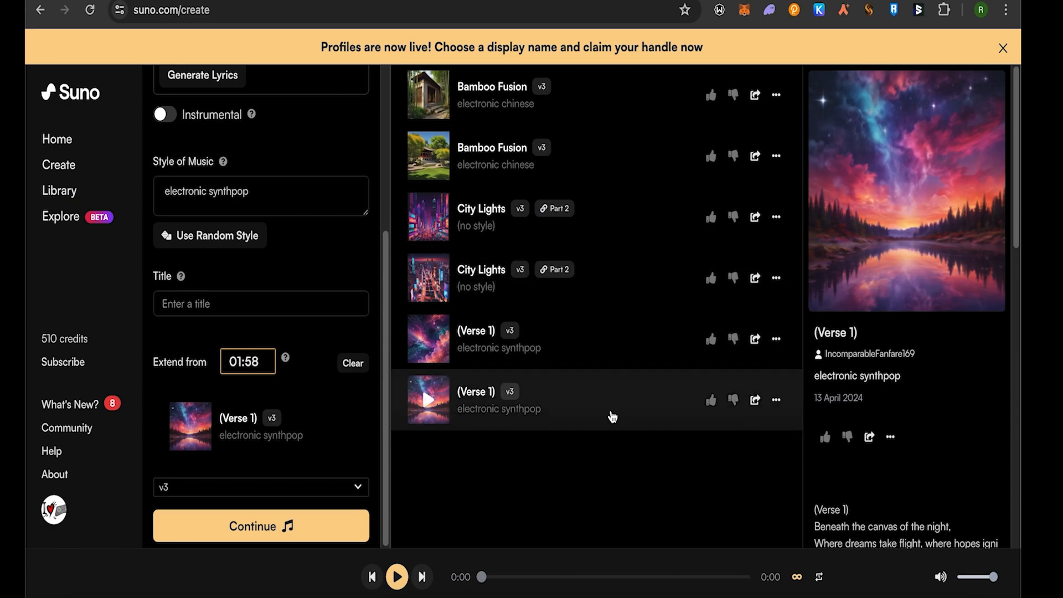
pyautogui.moveTo(537, 485)
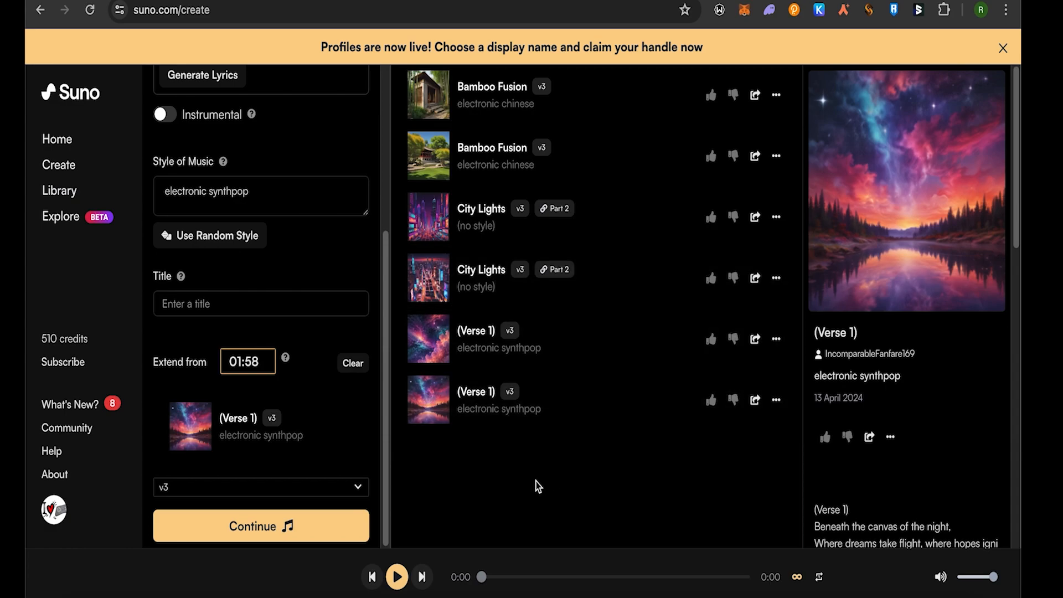
pyautogui.moveTo(59, 165)
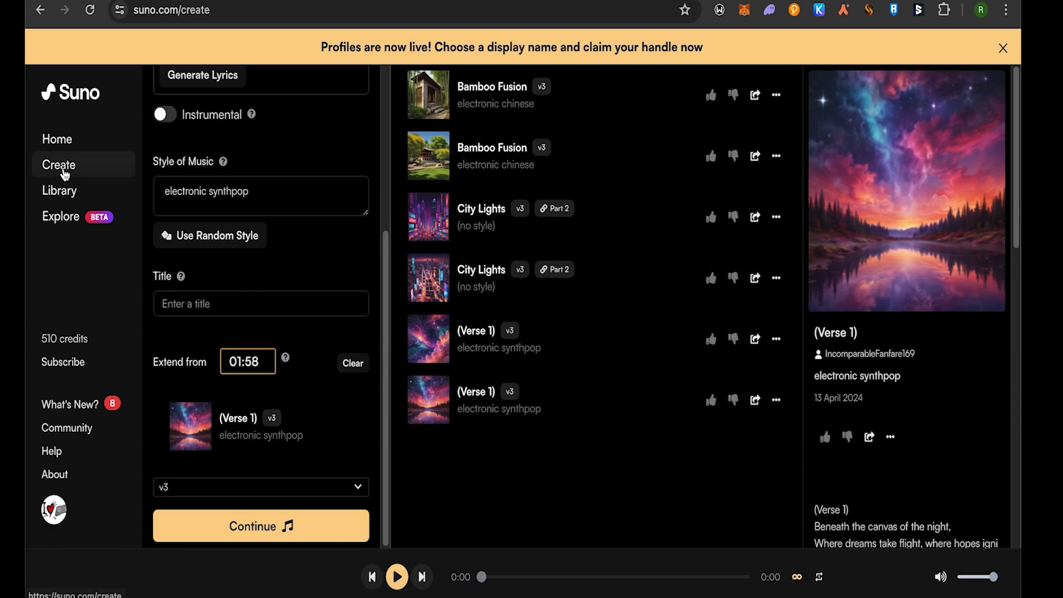
pyautogui.moveTo(59, 191)
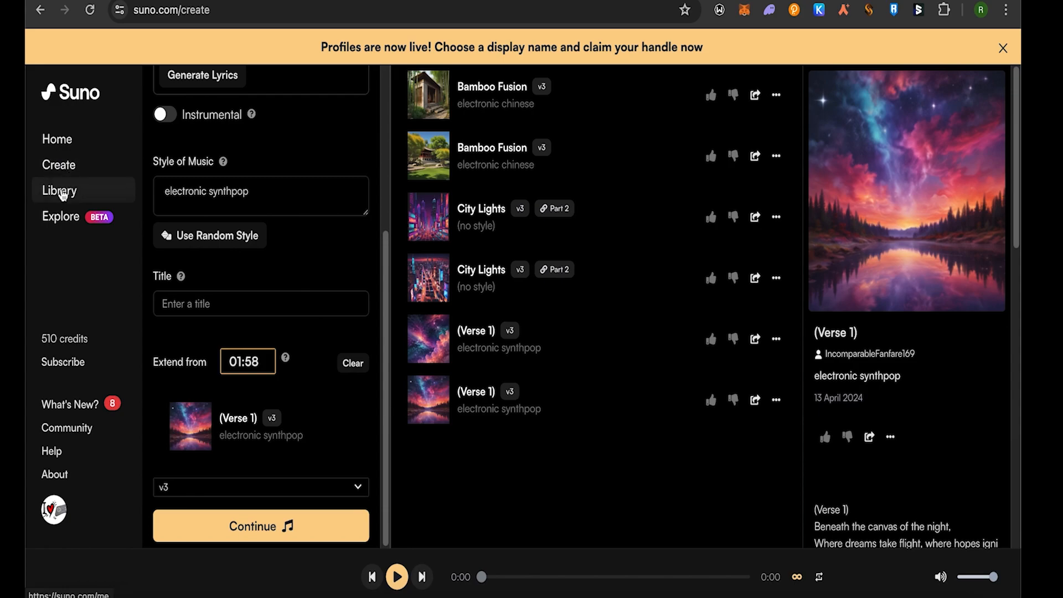
# - Open the Library of saved songs
pyautogui.click(60, 190)
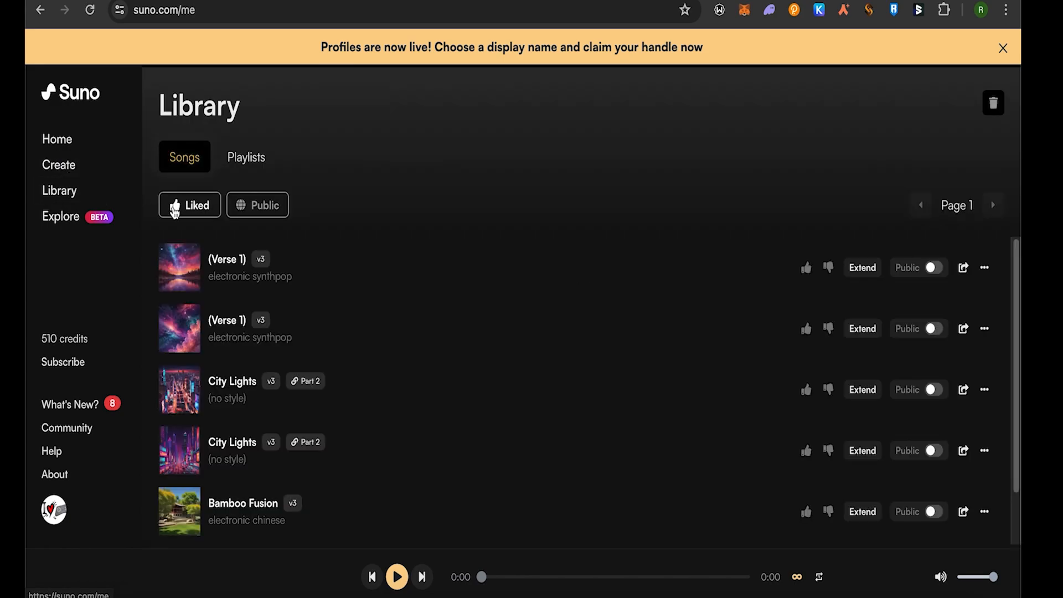
pyautogui.moveTo(847, 399)
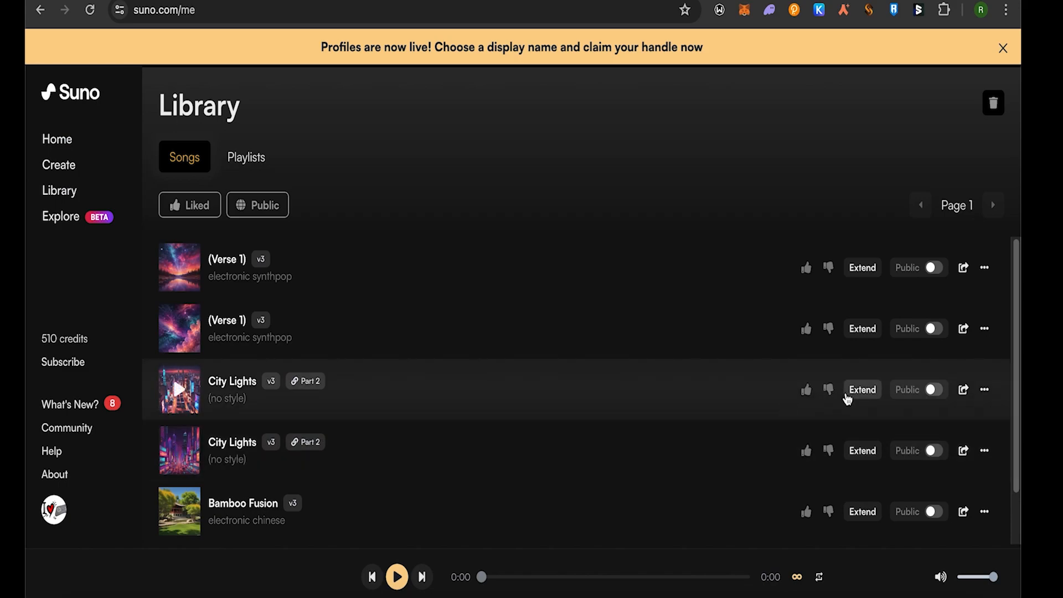
pyautogui.moveTo(332, 400)
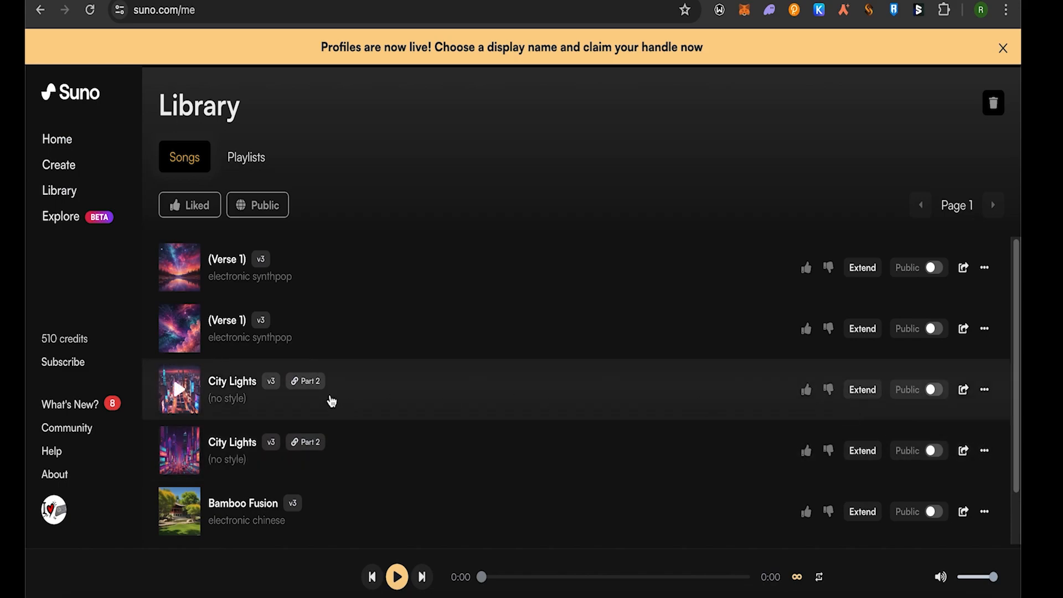
pyautogui.moveTo(798, 446)
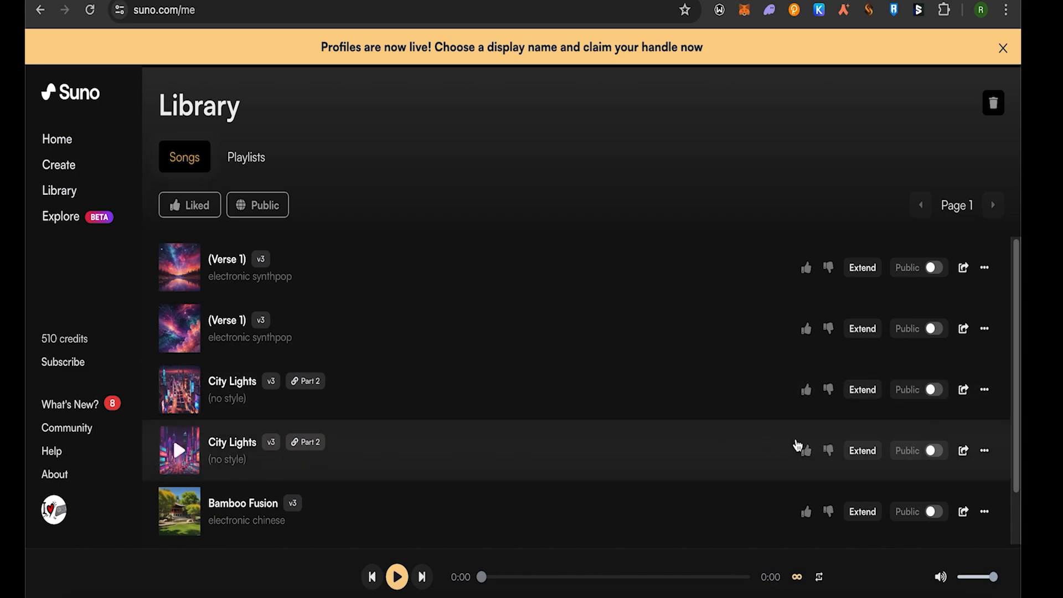
pyautogui.moveTo(356, 399)
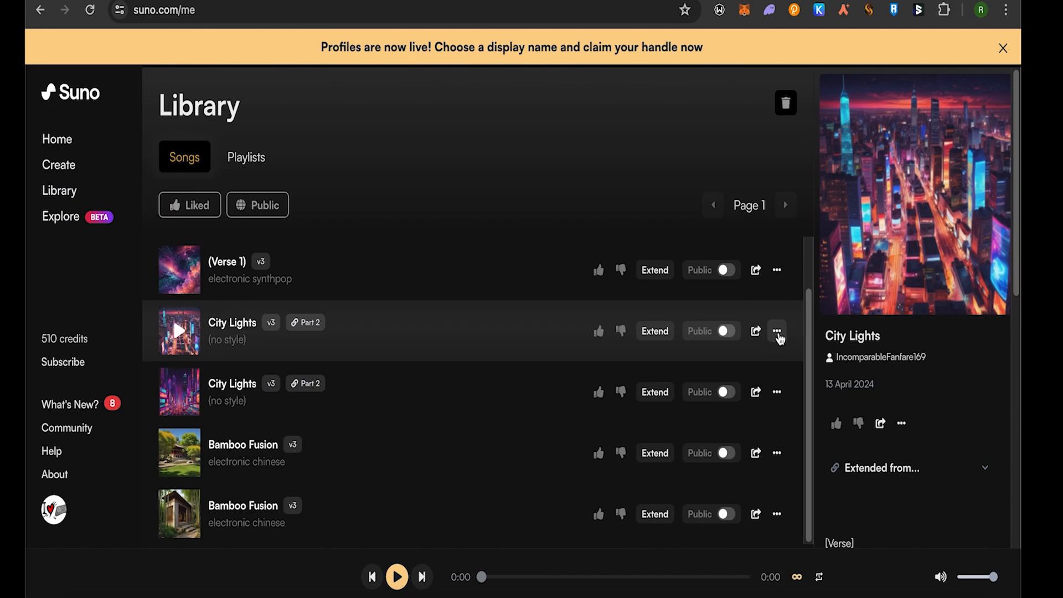
# - Download Bamboo Fusion as audio from its options menu
pyautogui.click(777, 331)
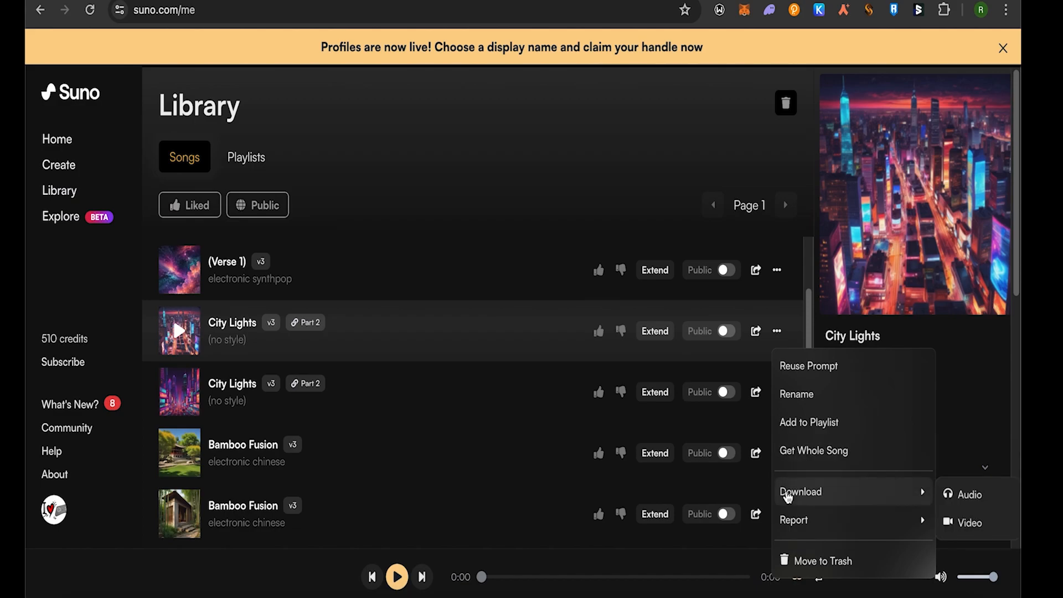
pyautogui.moveTo(950, 498)
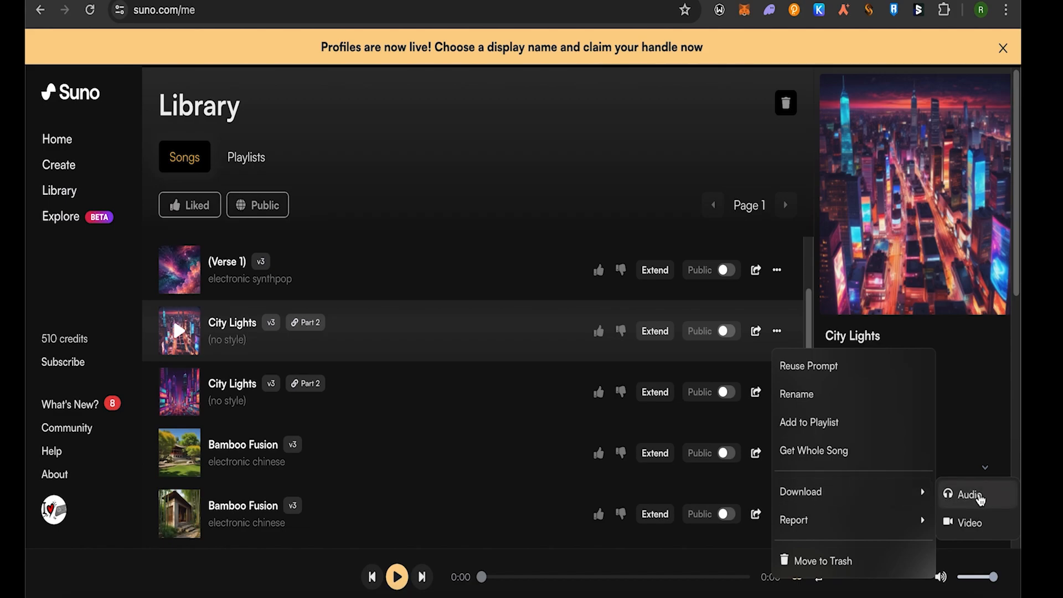
pyautogui.moveTo(440, 405)
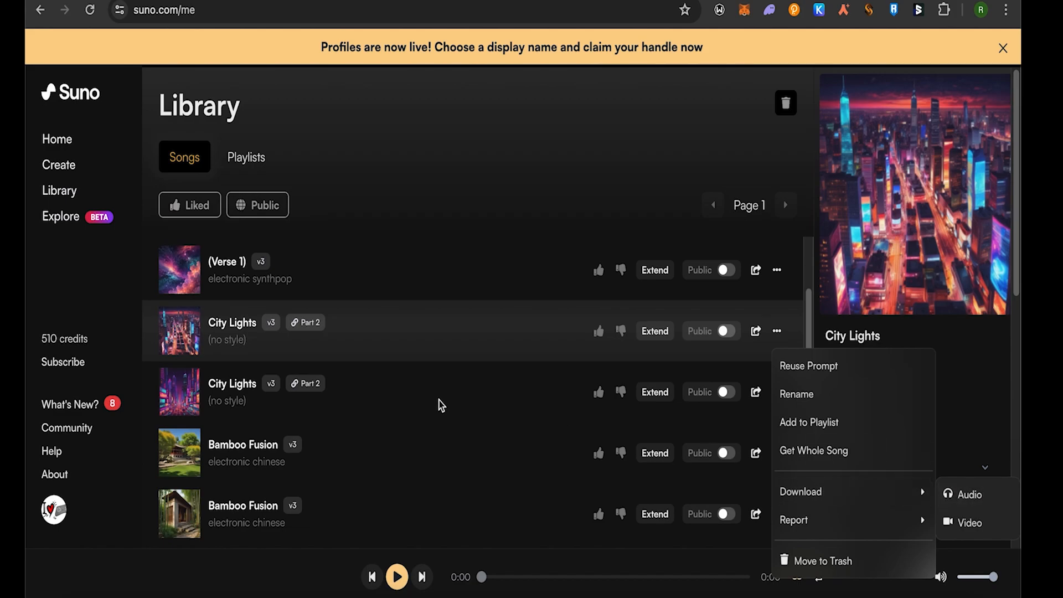
pyautogui.click(440, 405)
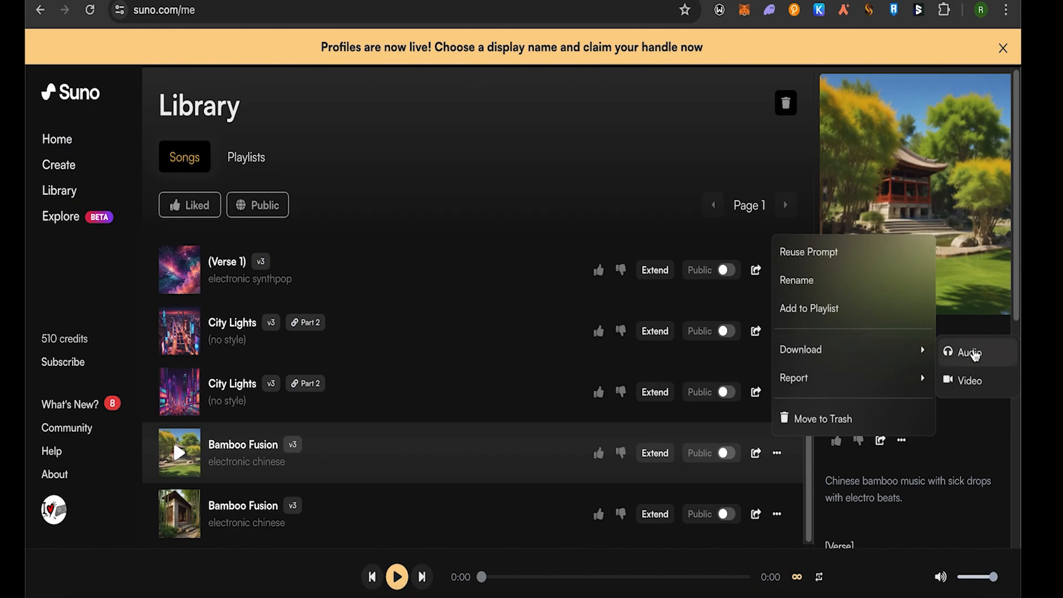
pyautogui.click(477, 364)
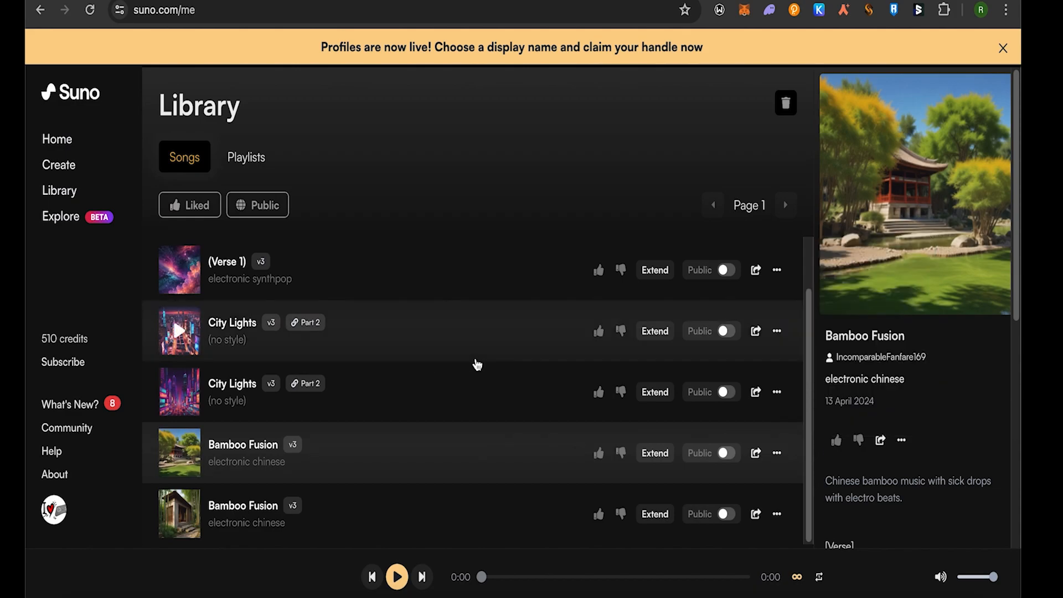